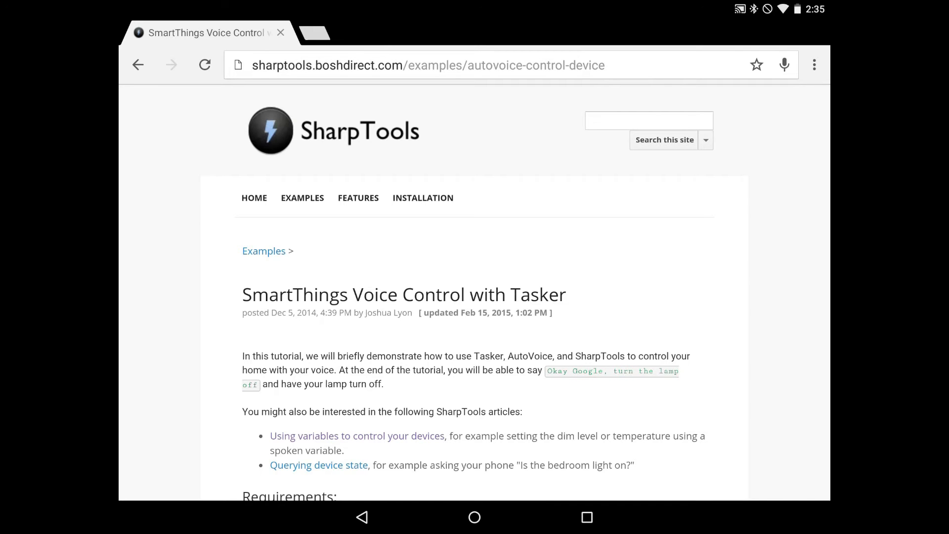
Select the regex command filter text in the SharpTools tutorial's Instructions section.
{"action": "scroll", "scroll_direction": "down", "scroll_amount": 3}
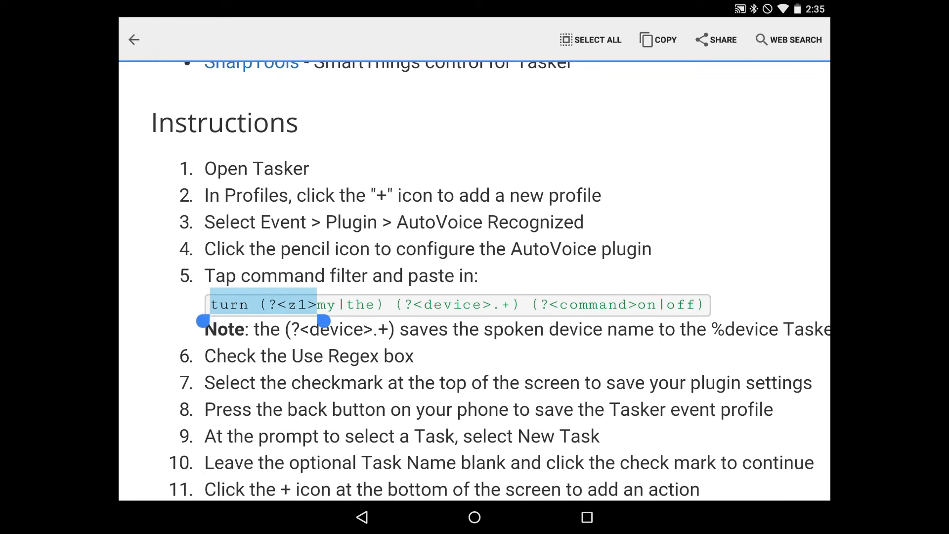
{"action": "left_click_drag", "start_coordinate": [320, 320], "coordinate": [710, 320]}
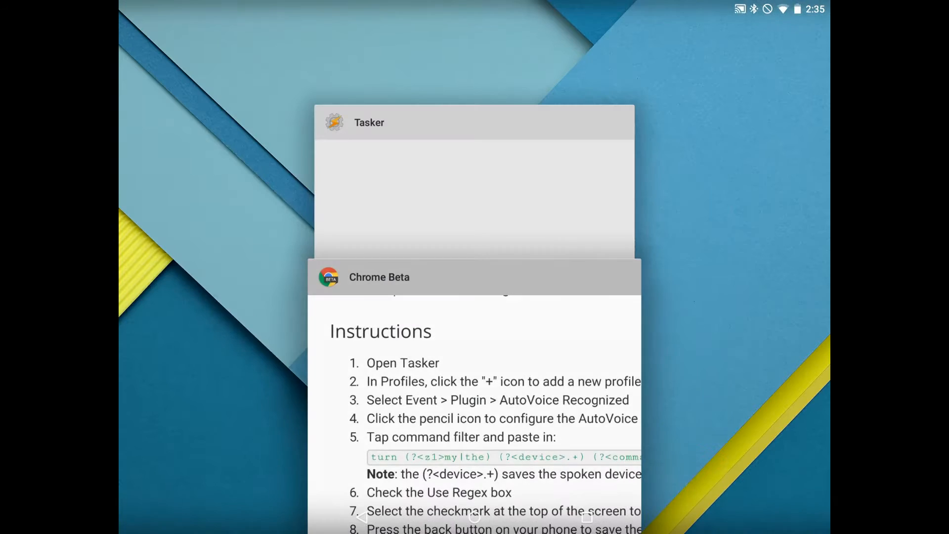
Switch to Tasker and create a profile using the Event > Plugin > AutoVoice Recognized trigger.
{"action": "left_click", "coordinate": [780, 483]}
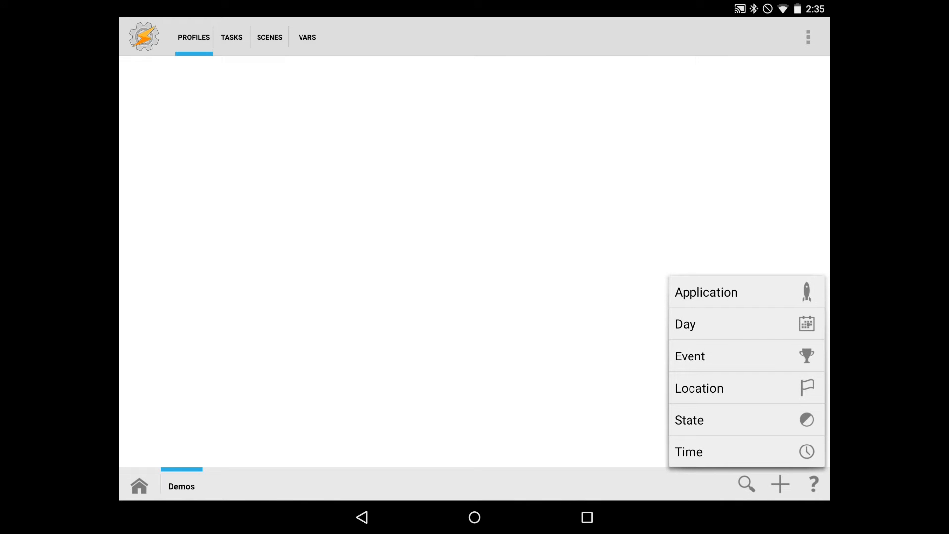
{"action": "left_click", "coordinate": [690, 356]}
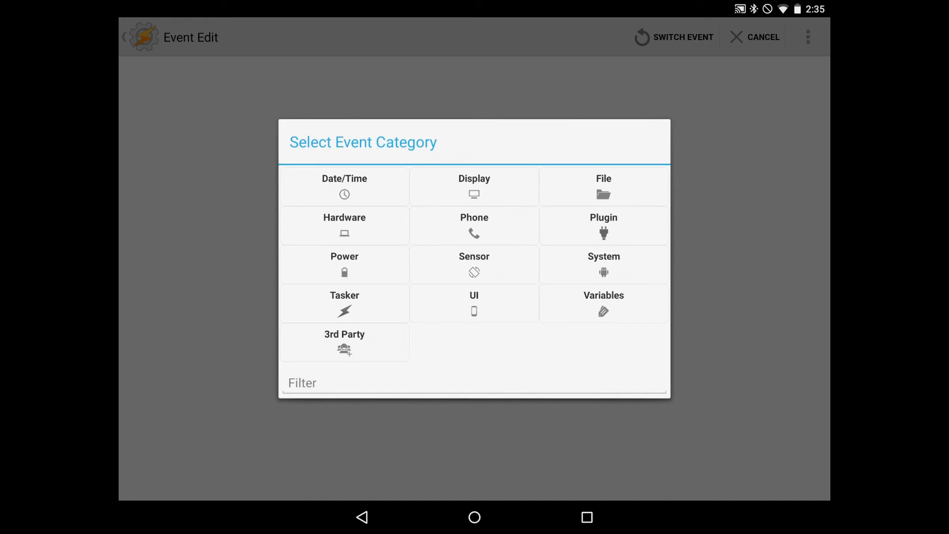
{"action": "left_click", "coordinate": [602, 225]}
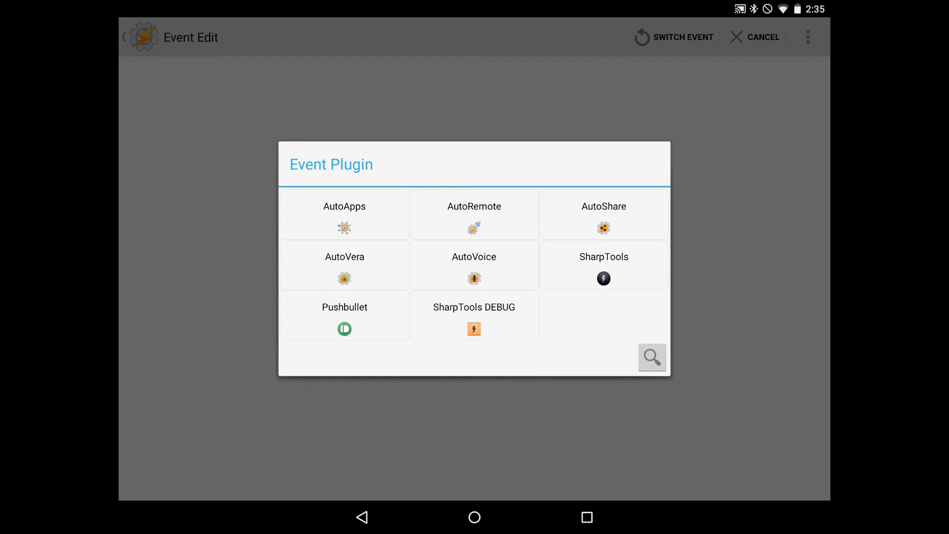
{"action": "left_click", "coordinate": [473, 265]}
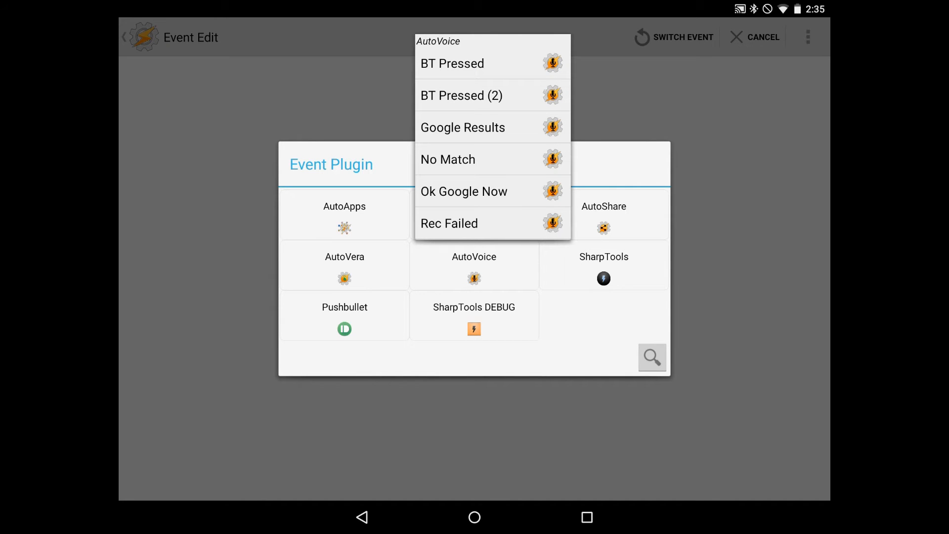
{"action": "scroll", "scroll_direction": "down", "scroll_amount": 3}
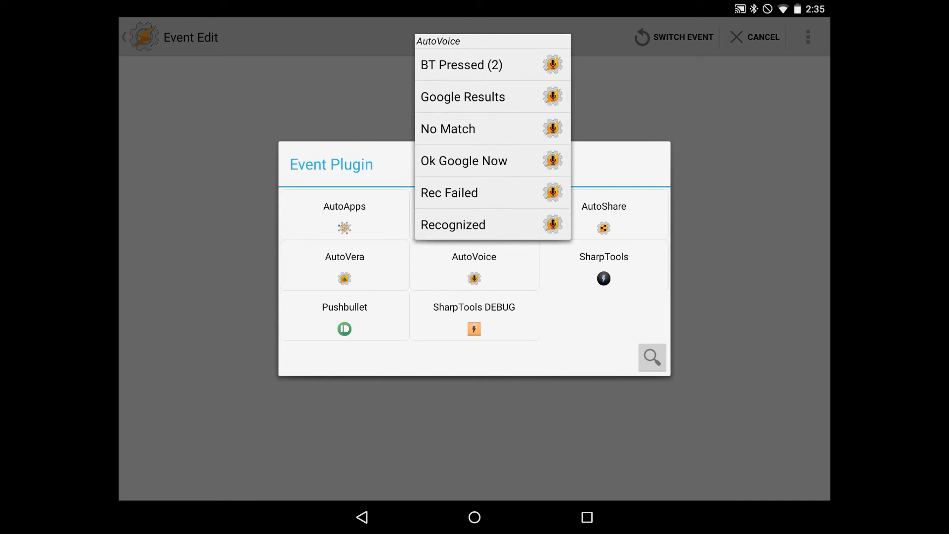
{"action": "left_click", "coordinate": [453, 224]}
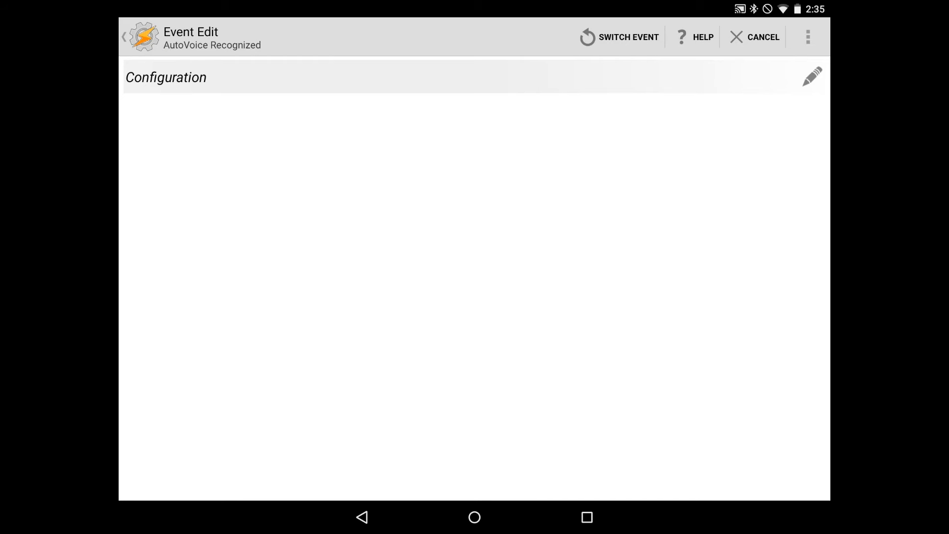
Paste turn (?<z1>my|the) (?<device>.+) (?<command>on|off) as the Command Filter and confirm it.
{"action": "left_click", "coordinate": [812, 77]}
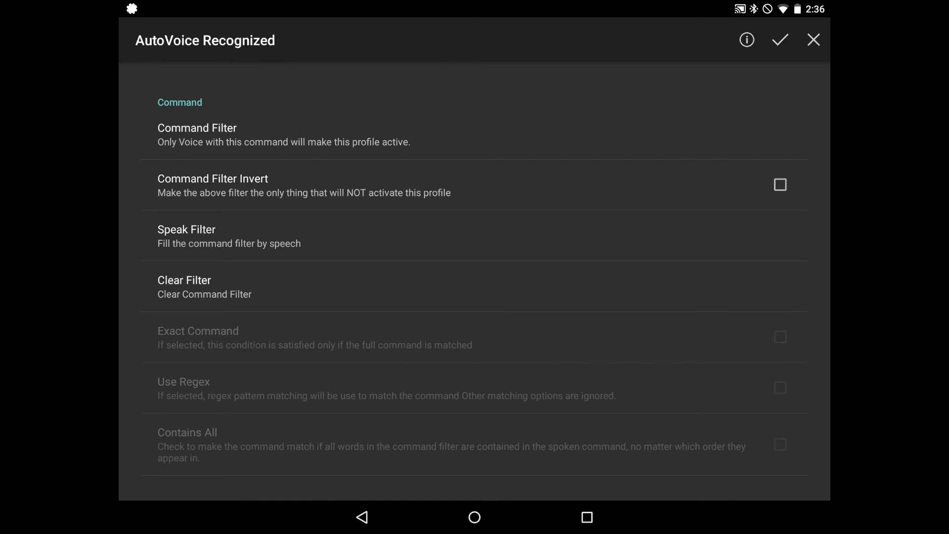
{"action": "scroll", "scroll_direction": "down", "scroll_amount": 3}
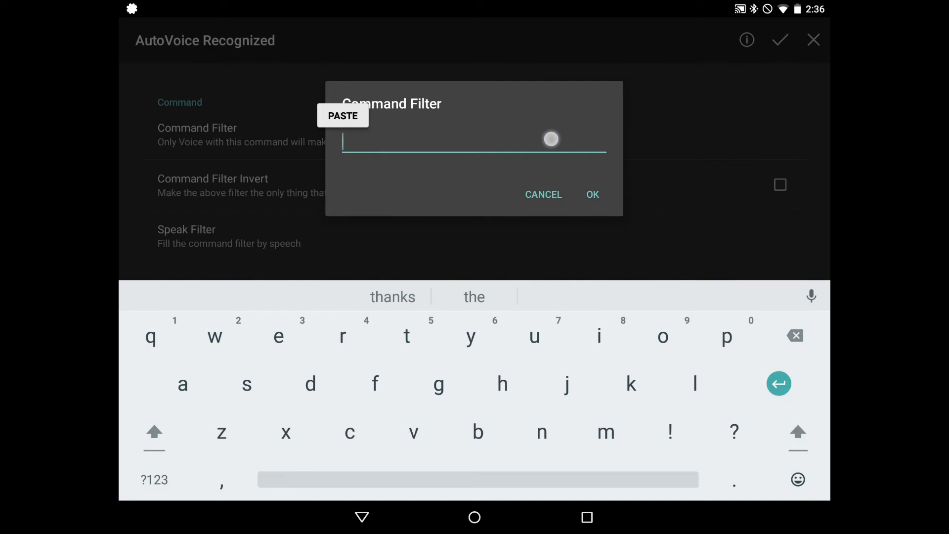
{"action": "left_click", "coordinate": [343, 116]}
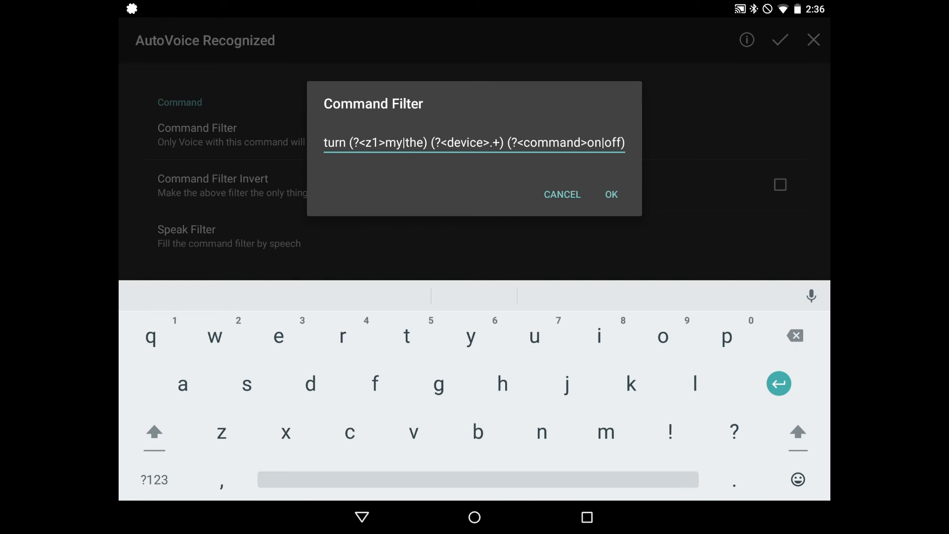
{"action": "left_click", "coordinate": [609, 195]}
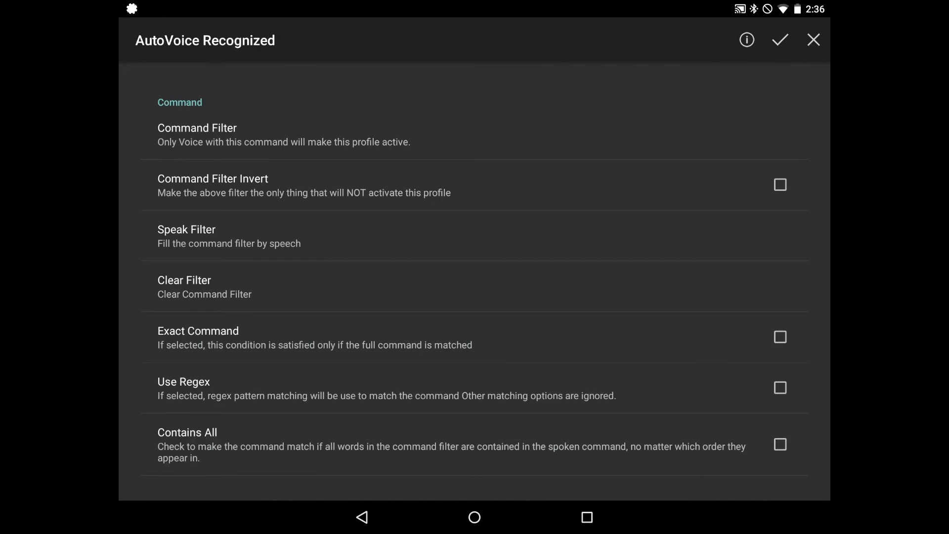
Enable Use Regex, then save the AutoVoice settings and the event profile.
{"action": "left_click", "coordinate": [780, 387]}
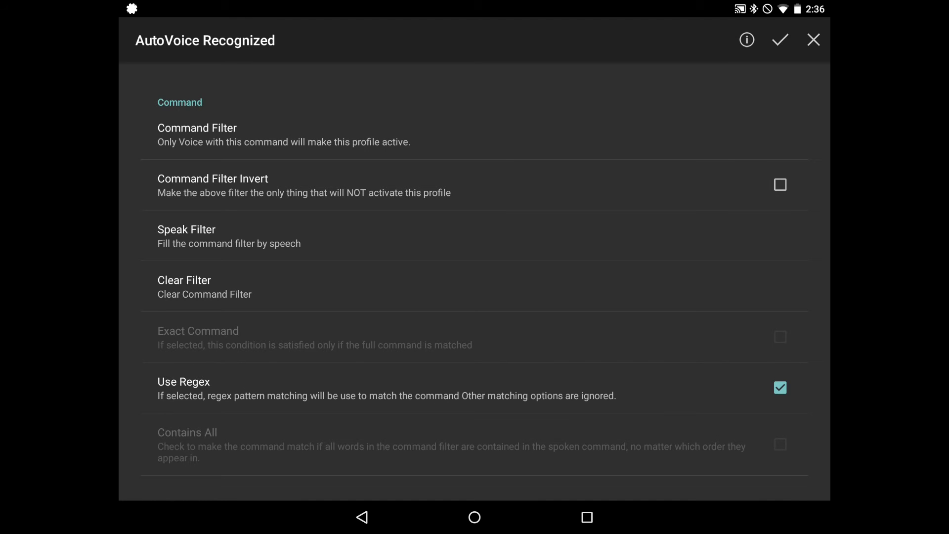
{"action": "left_click", "coordinate": [780, 40]}
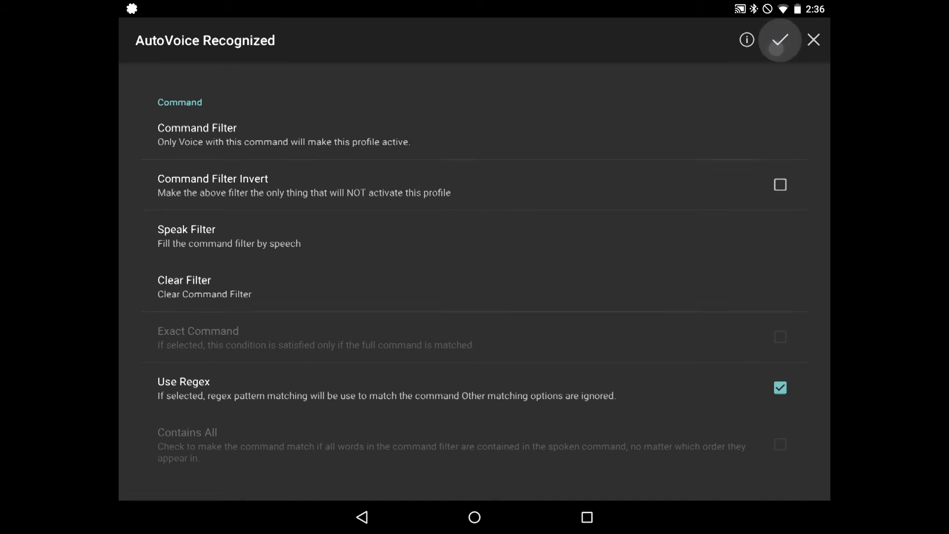
{"action": "left_click", "coordinate": [780, 40]}
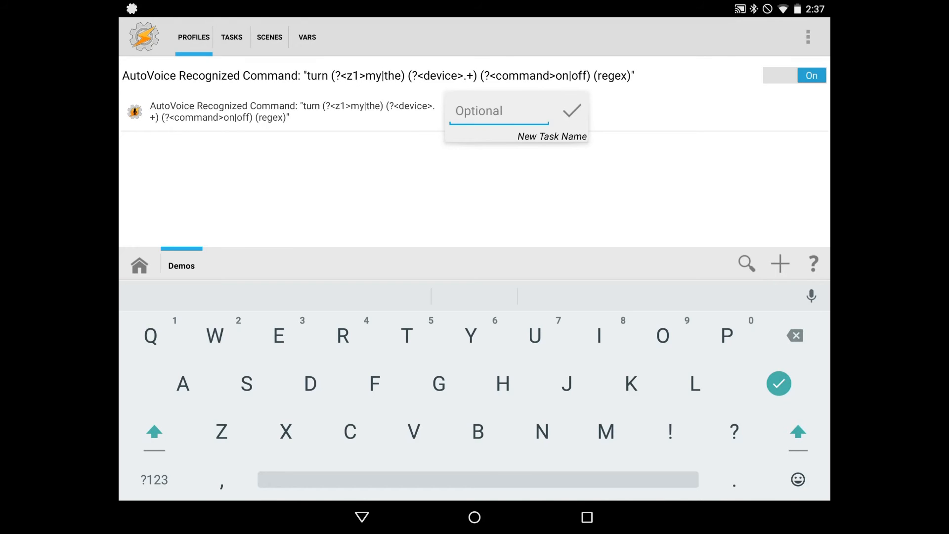
Leave the task unnamed and add a Plugin > SharpTools > A Thing action.
{"action": "left_click", "coordinate": [569, 111]}
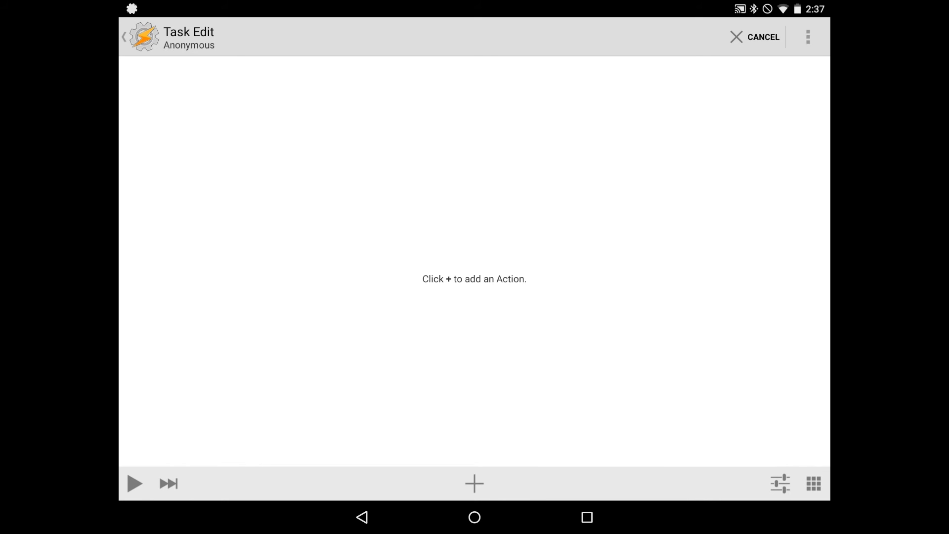
{"action": "left_click", "coordinate": [473, 483]}
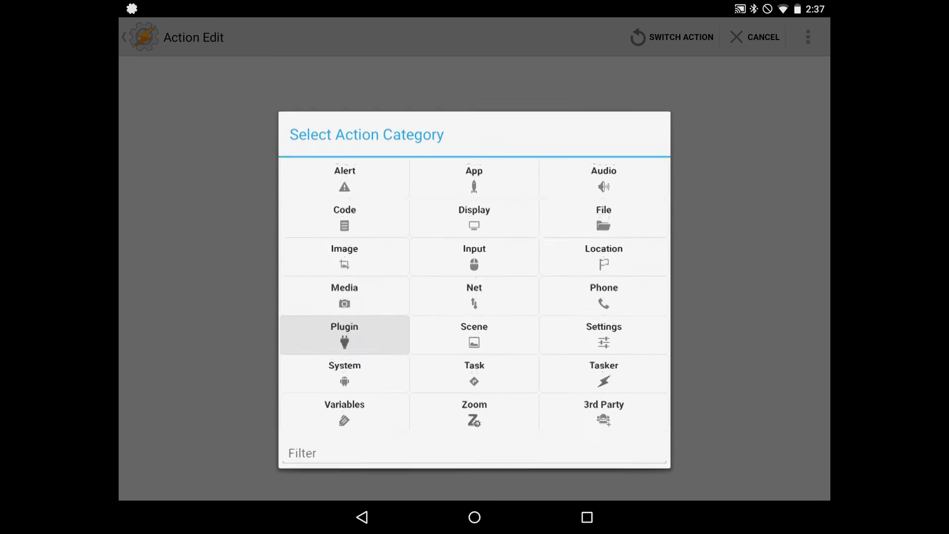
{"action": "left_click", "coordinate": [344, 336]}
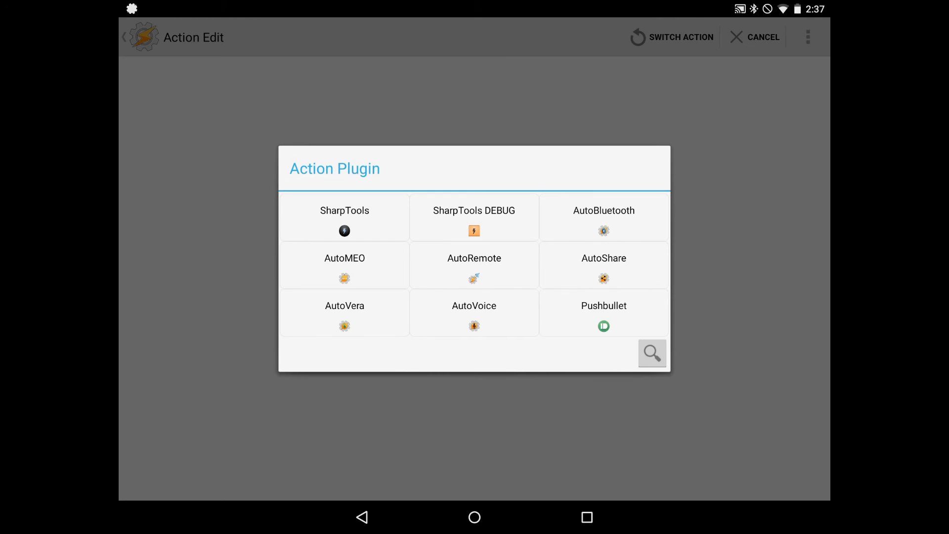
{"action": "left_click", "coordinate": [344, 216]}
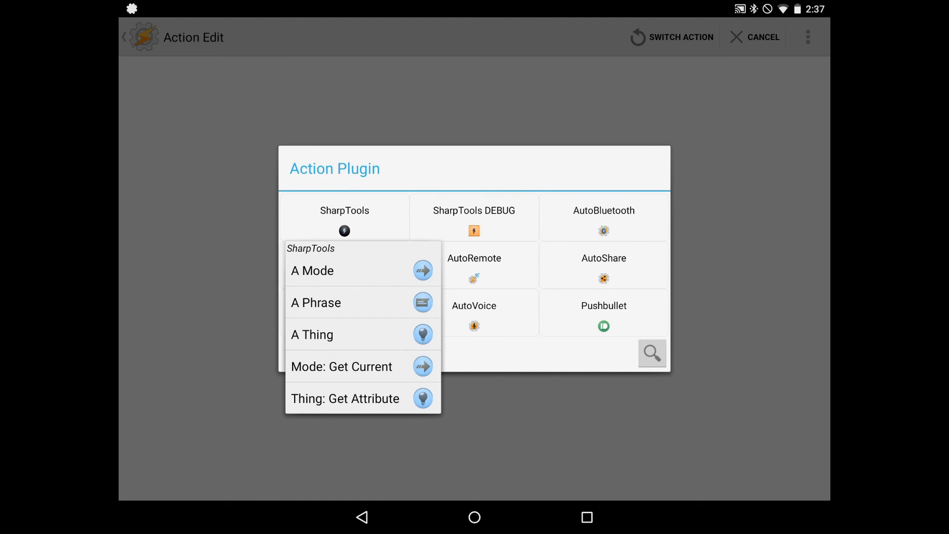
{"action": "left_click", "coordinate": [311, 334]}
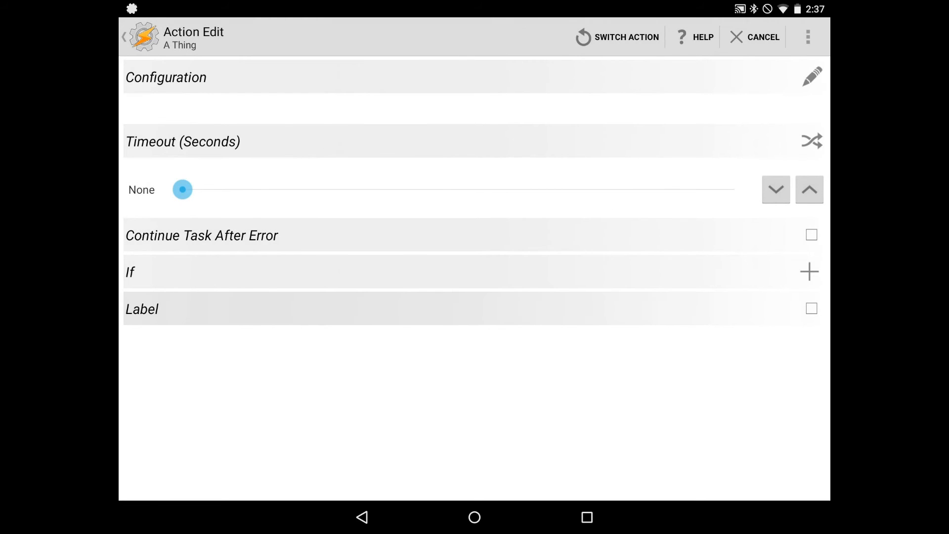
In variable mode, enter %device as the device and %command as the command.
{"action": "left_click", "coordinate": [812, 76]}
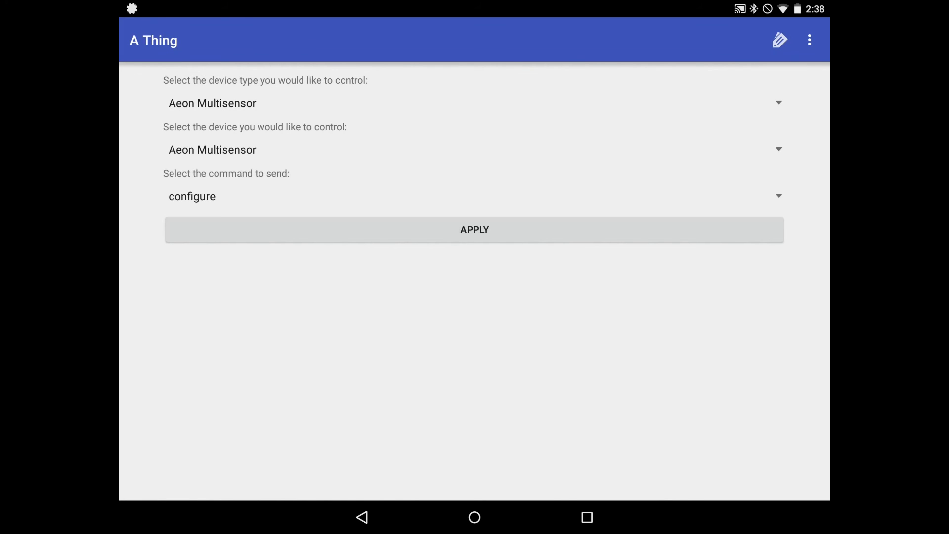
{"action": "left_click", "coordinate": [779, 39]}
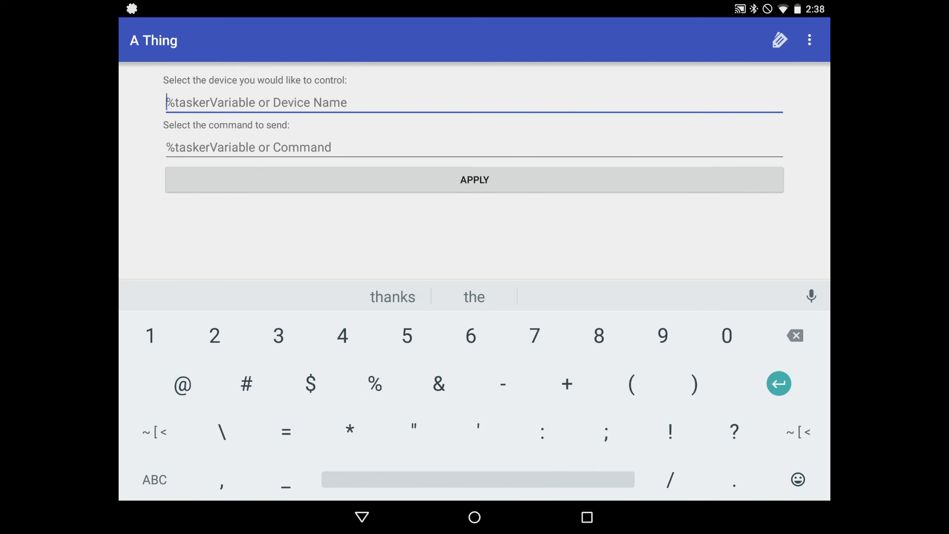
{"action": "type", "text": "%device"}
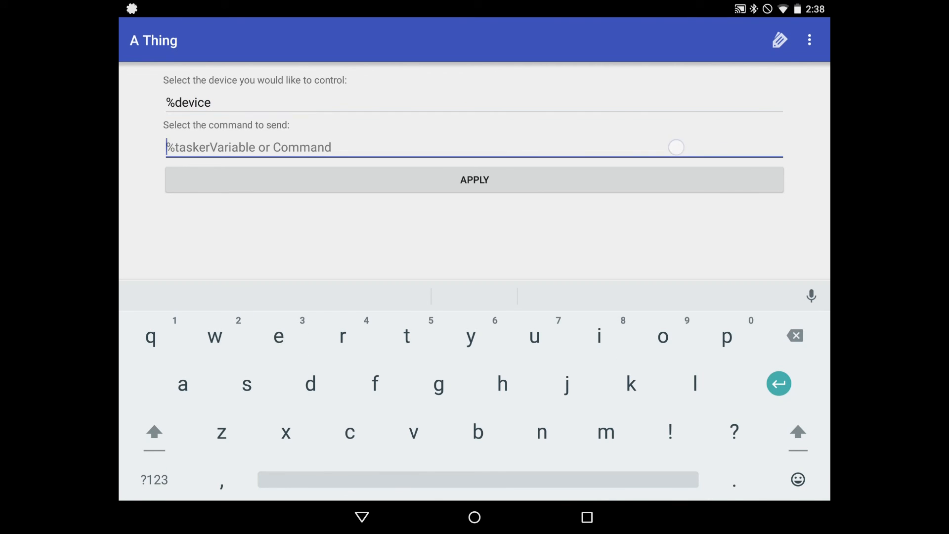
{"action": "left_click", "coordinate": [155, 479]}
{"action": "type", "text": "%"}
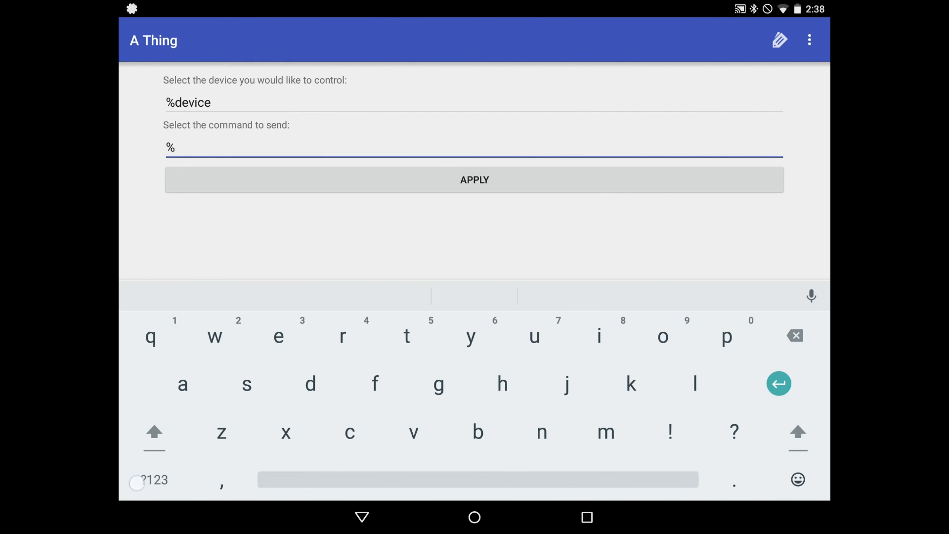
{"action": "type", "text": "command"}
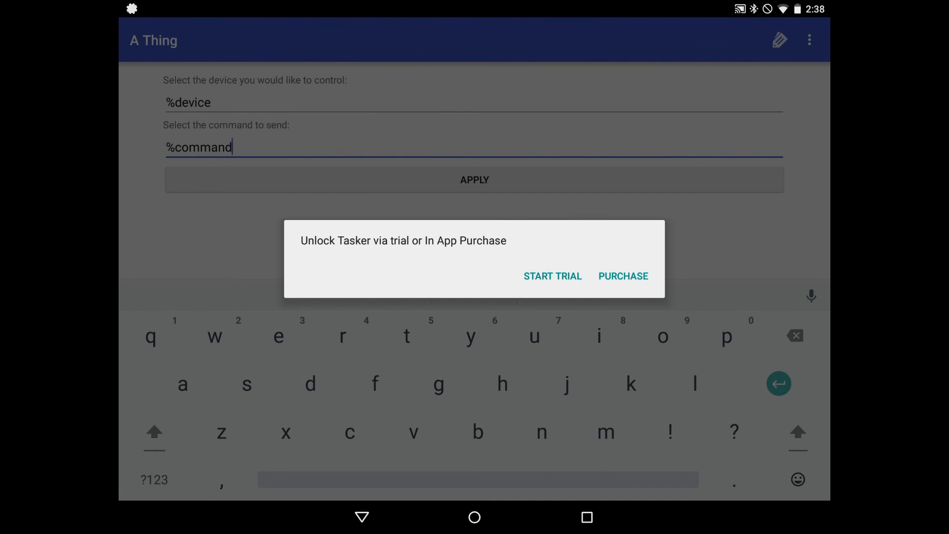
Start the trial to clear the unlock prompt and dismiss the keyboard, leaving Thing %device, Command %command applied.
{"action": "left_click", "coordinate": [552, 276]}
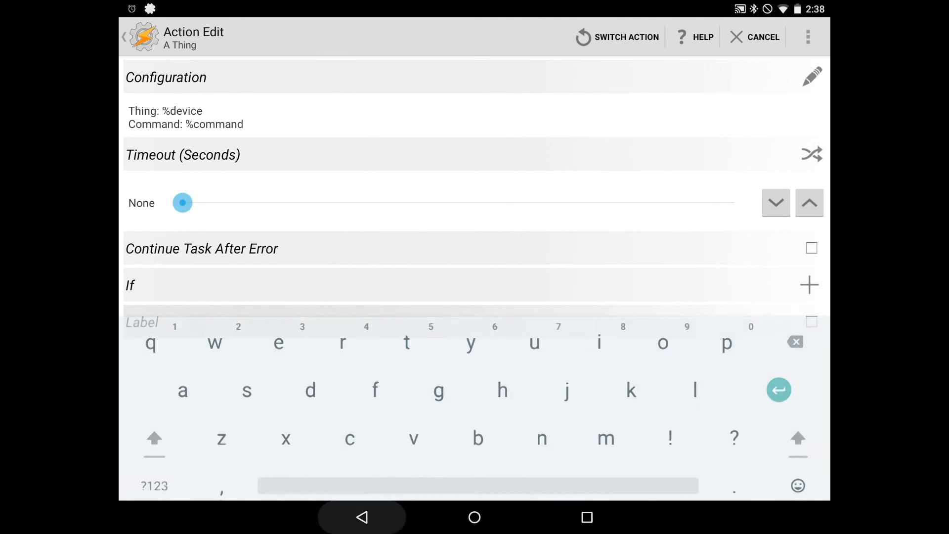
{"action": "left_click", "coordinate": [362, 517]}
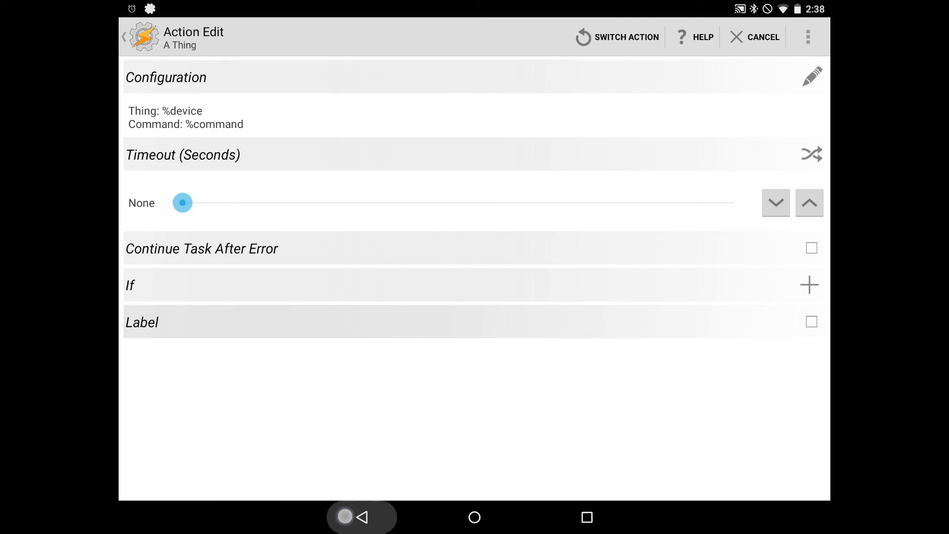